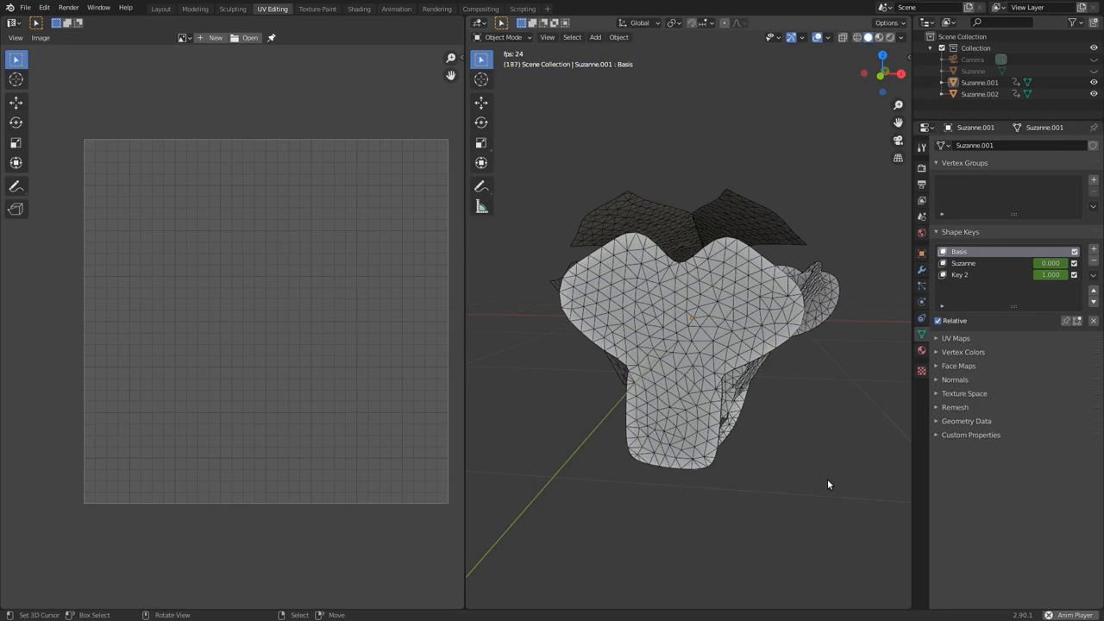
Switch to the Layout workspace and orbit around the inflated Suzanne.003.
left_click(159, 11)
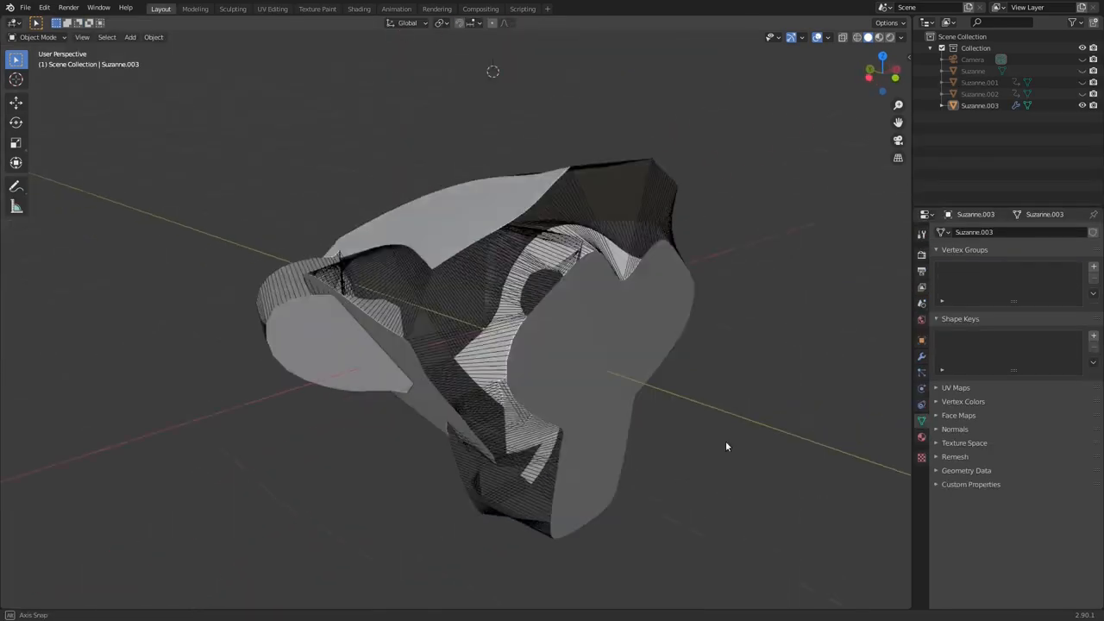
left_click_drag(728, 445, 599, 414)
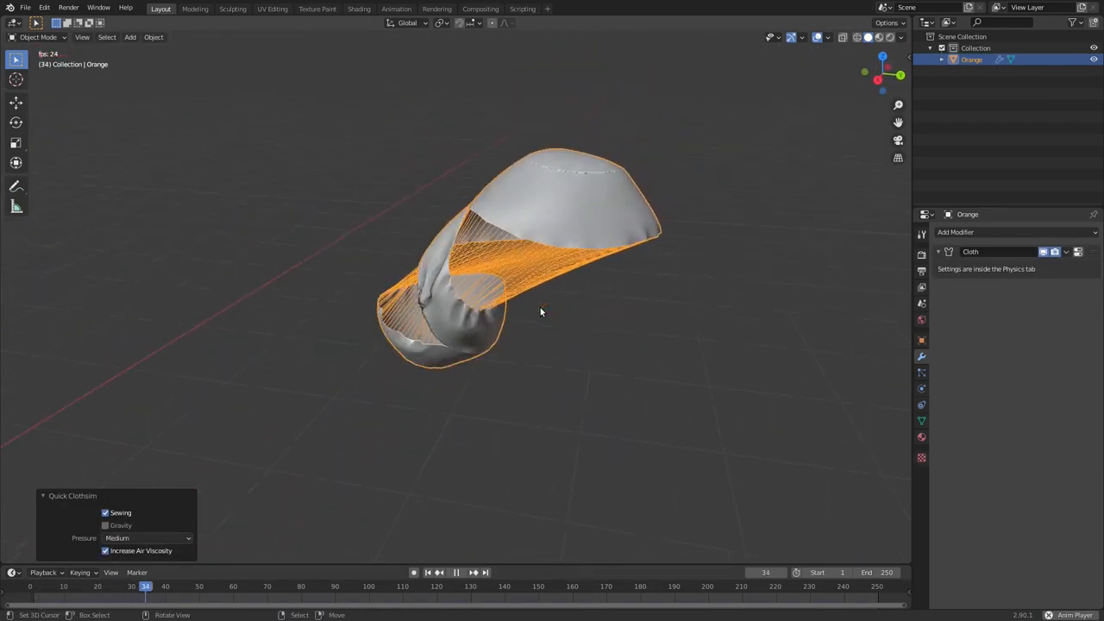
Play the timeline so the Orange sewing pattern inflates under Quick Clothsim.
left_click(464, 573)
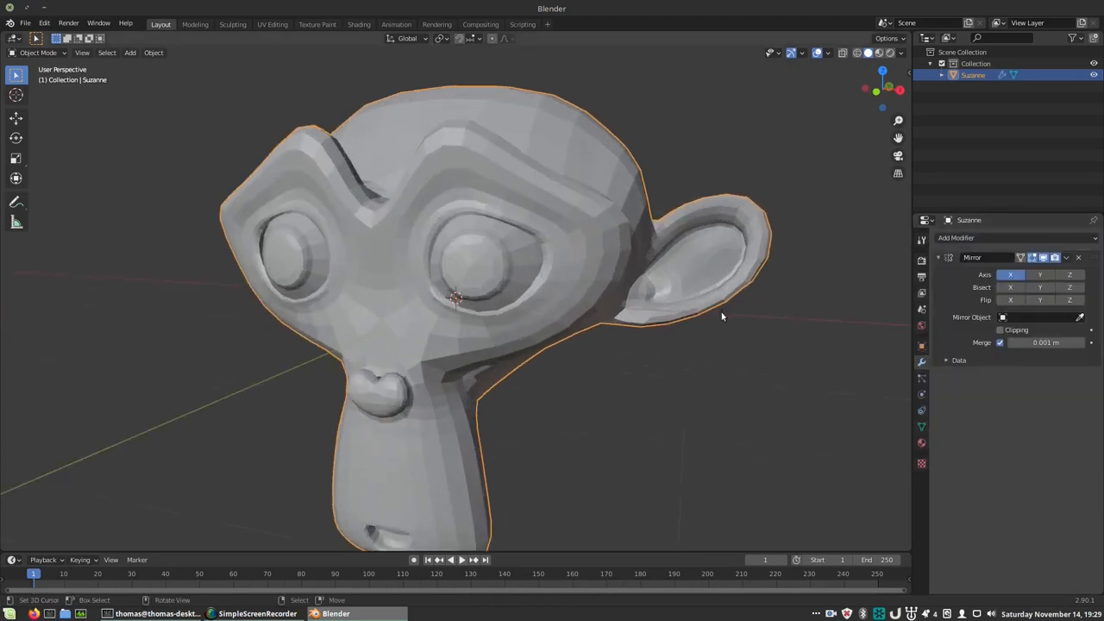
Enter Edit Mode on the mirrored Suzanne head to reveal its quad mesh.
key("Tab")
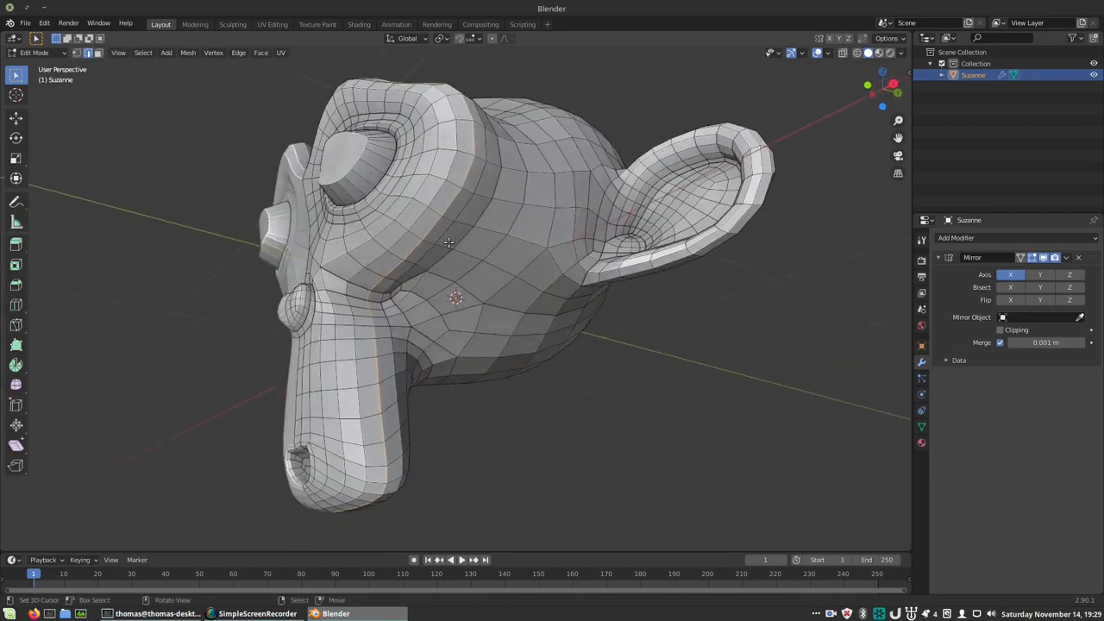
Select the edge loop where Suzanne's ear meets the head as a cut line.
left_click(451, 349)
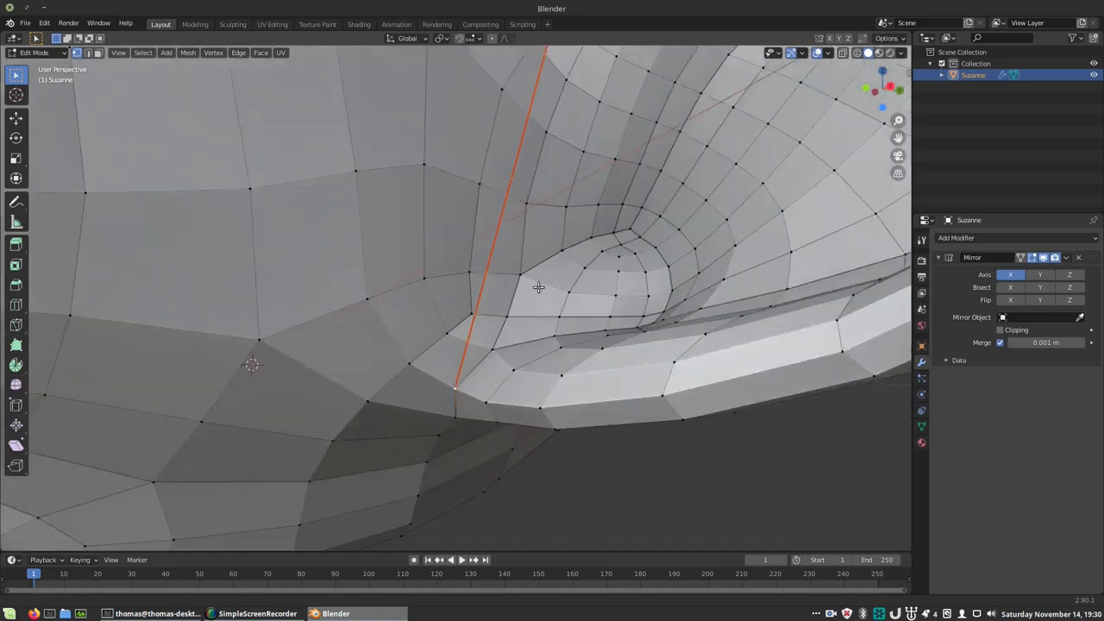
left_click_drag(539, 287, 476, 266)
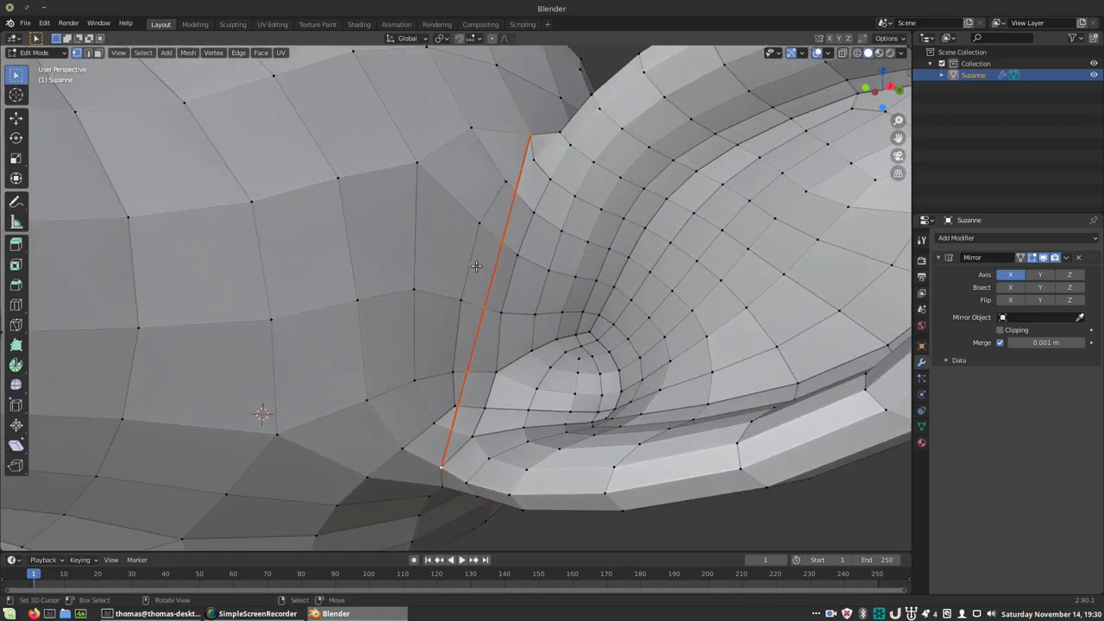
Run Clean up Knife Cut on the ear path with neighbor_smooth raised to 0.77.
right_click(476, 266)
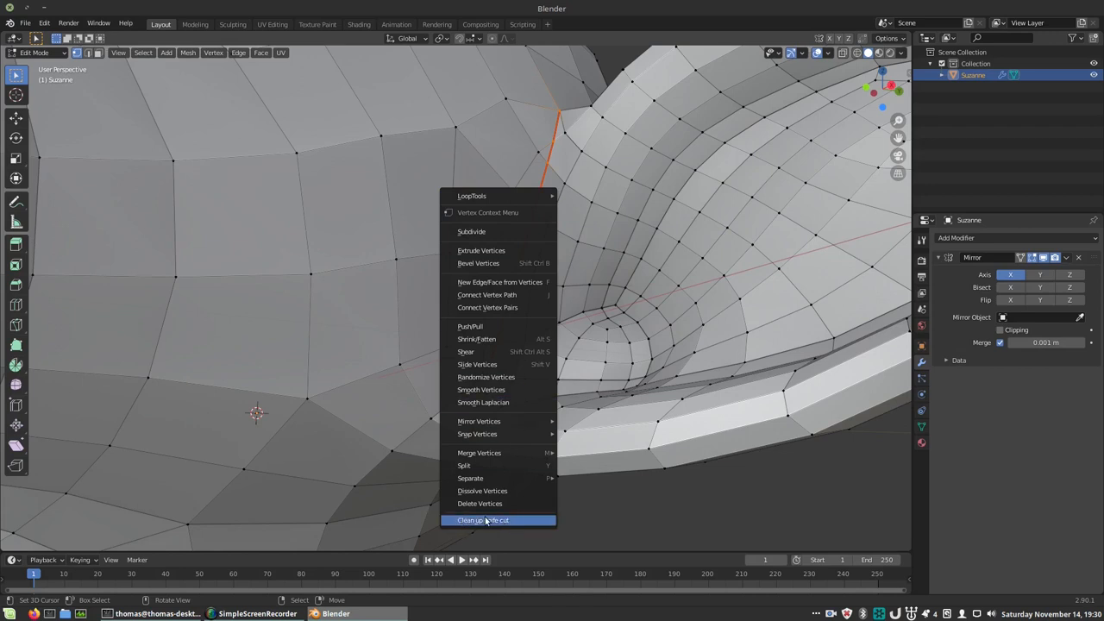
left_click(490, 521)
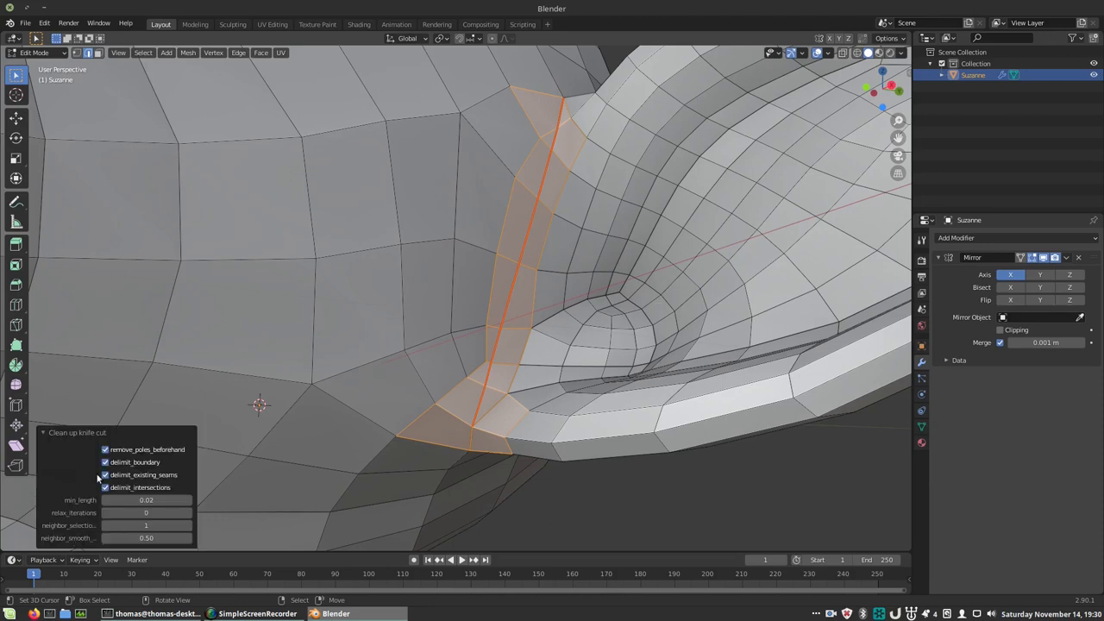
mouse_move(147, 501)
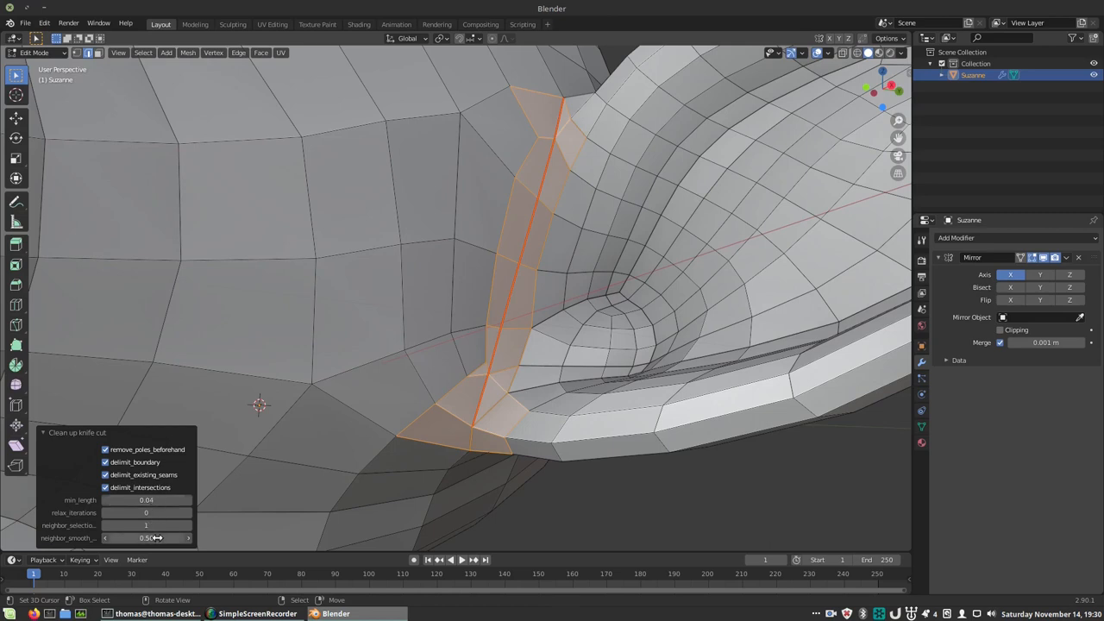
left_click_drag(156, 539, 188, 538)
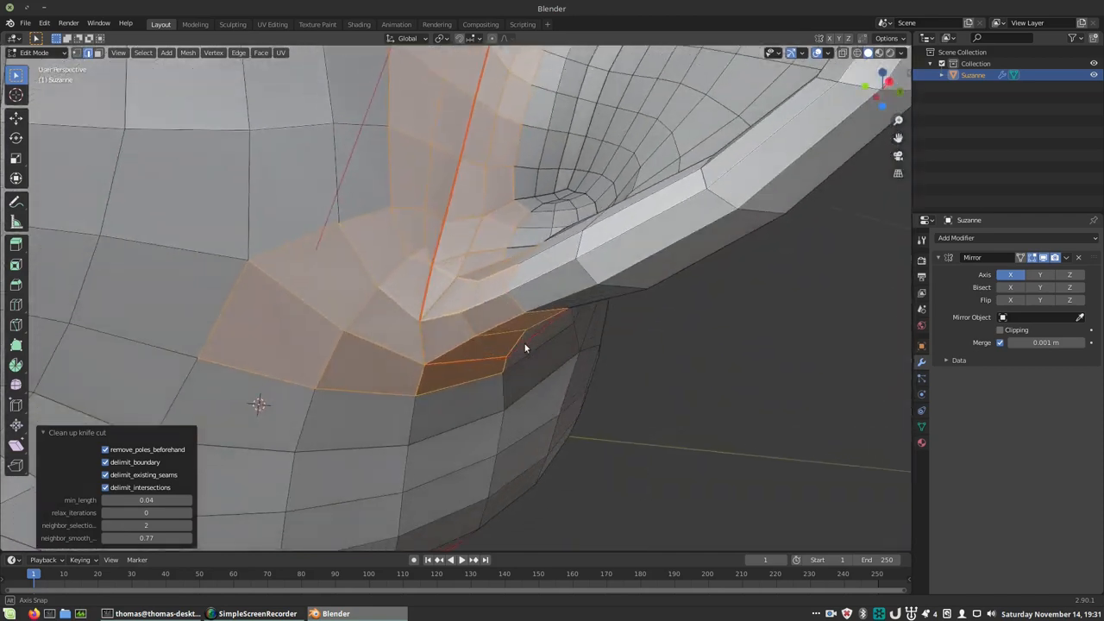
left_click(271, 24)
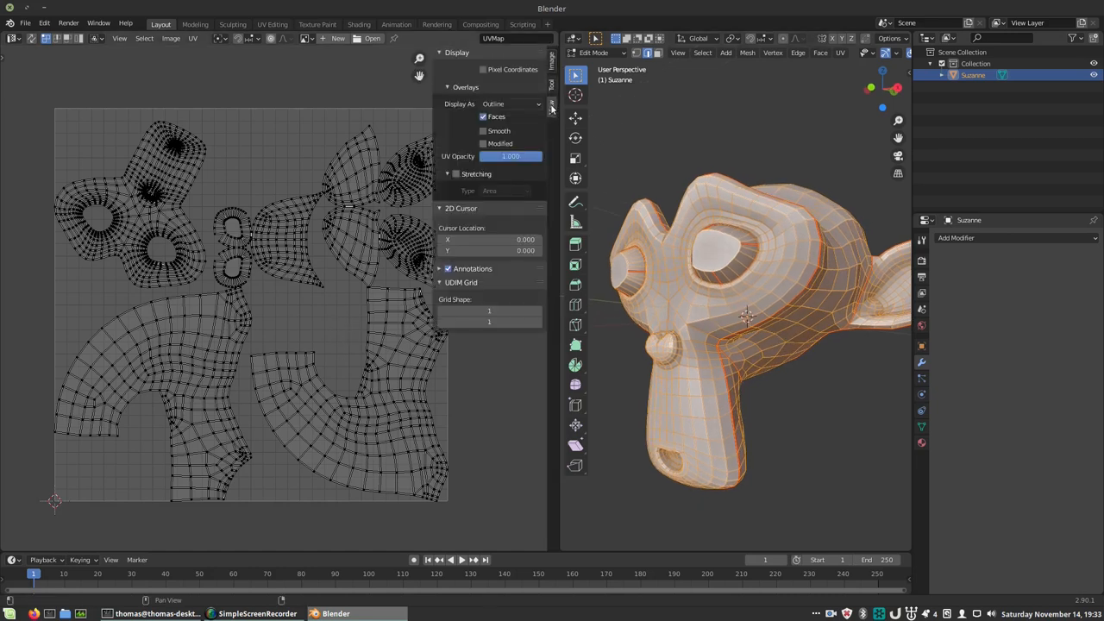
Unwrap the seam-cut Suzanne into flat UV islands for head, ears and eyes.
left_click(455, 172)
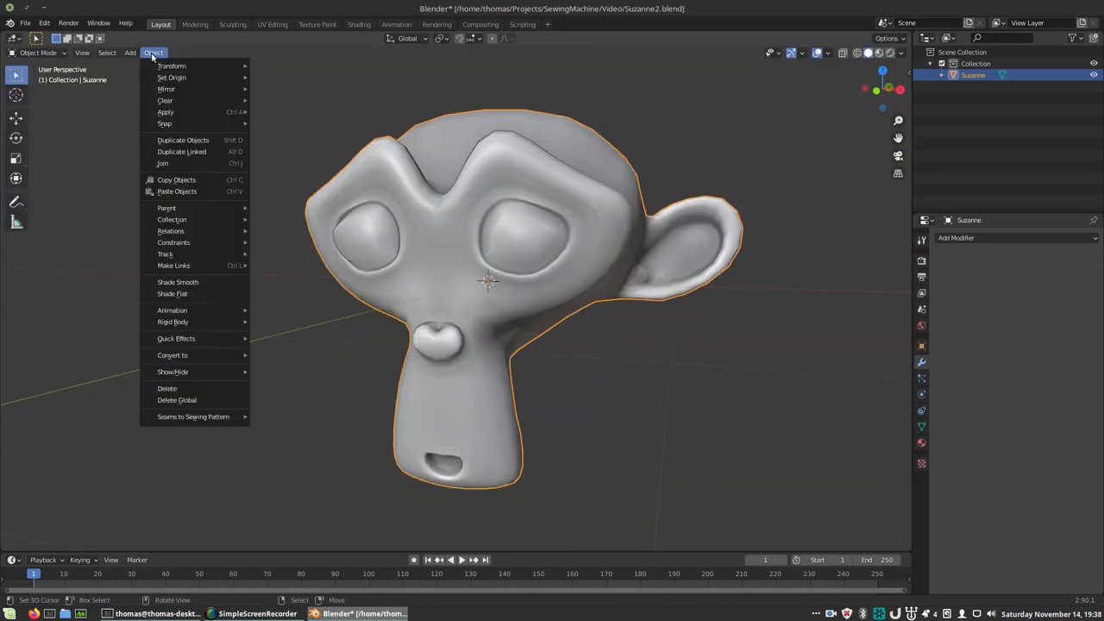
mouse_move(193, 416)
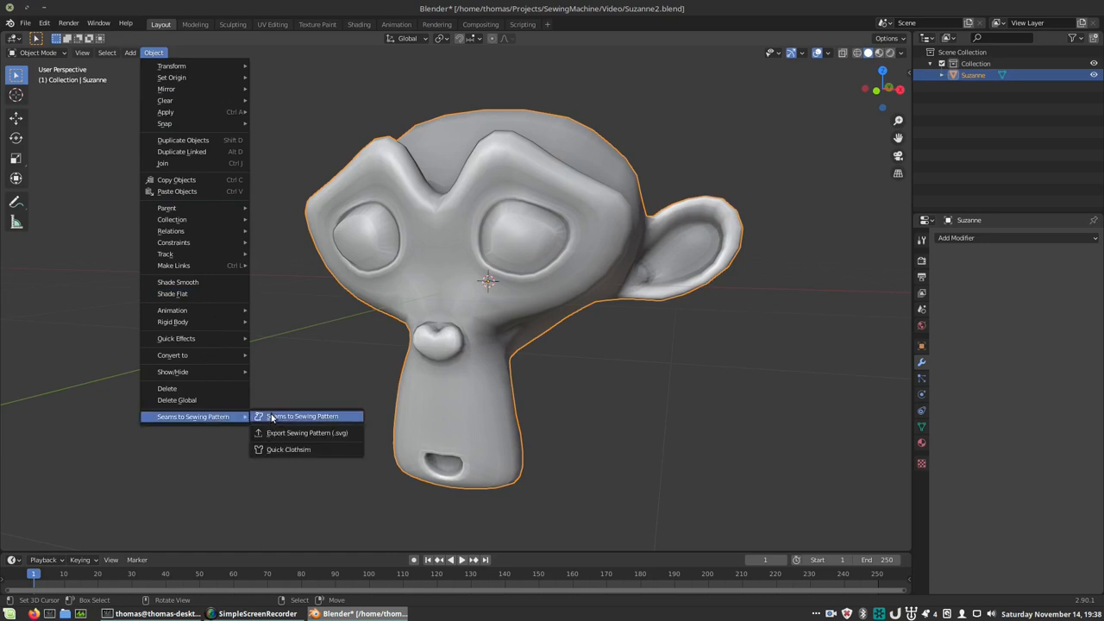
Convert Suzanne's seams to a sewing pattern, remeshed to 10000 target triangles.
left_click(302, 415)
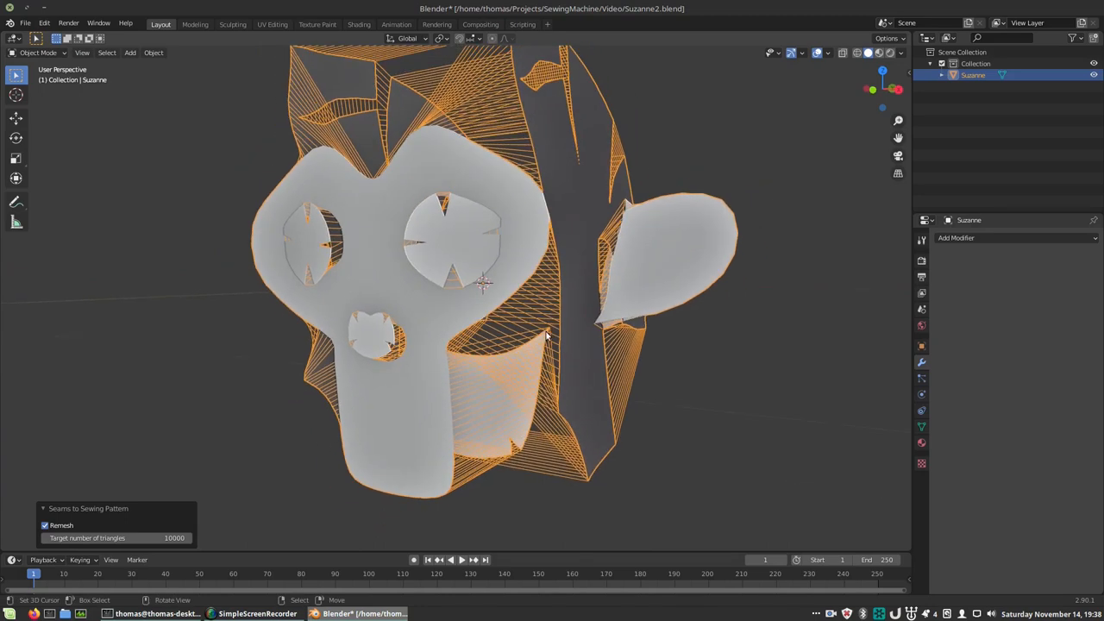
key("Tab")
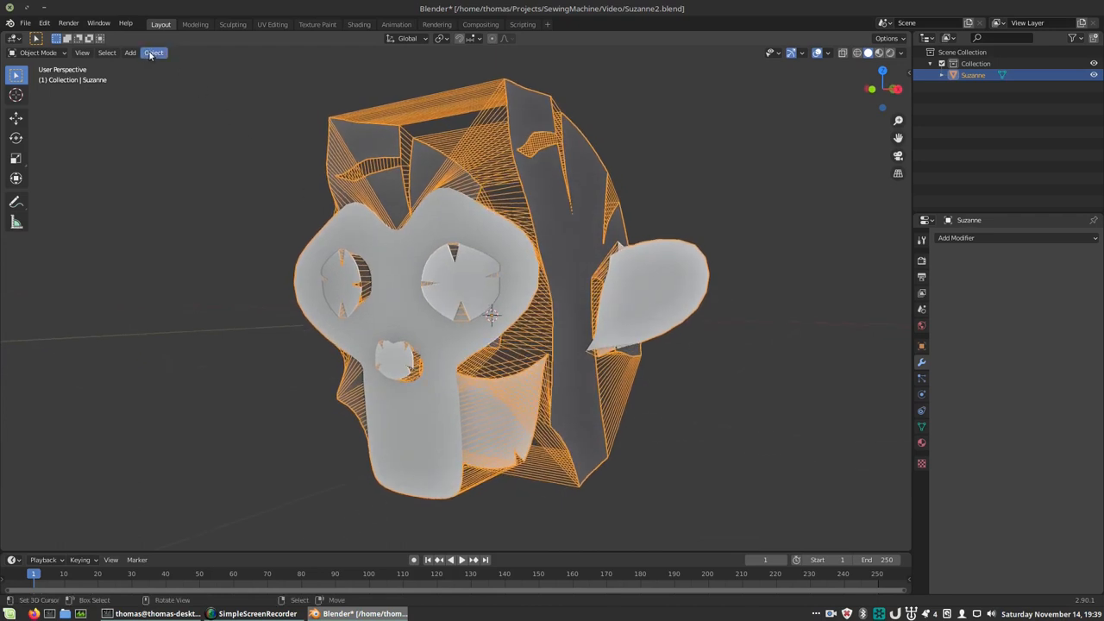
left_click(153, 52)
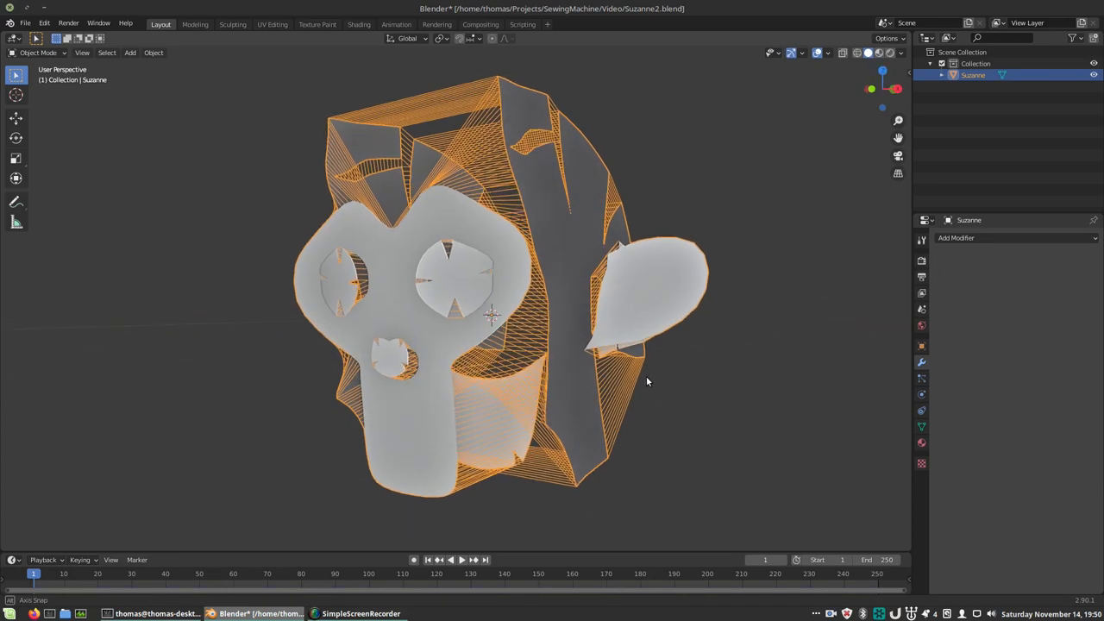
Apply Quick Clothsim with Sewing and Medium pressure, then play the simulation.
left_click(922, 345)
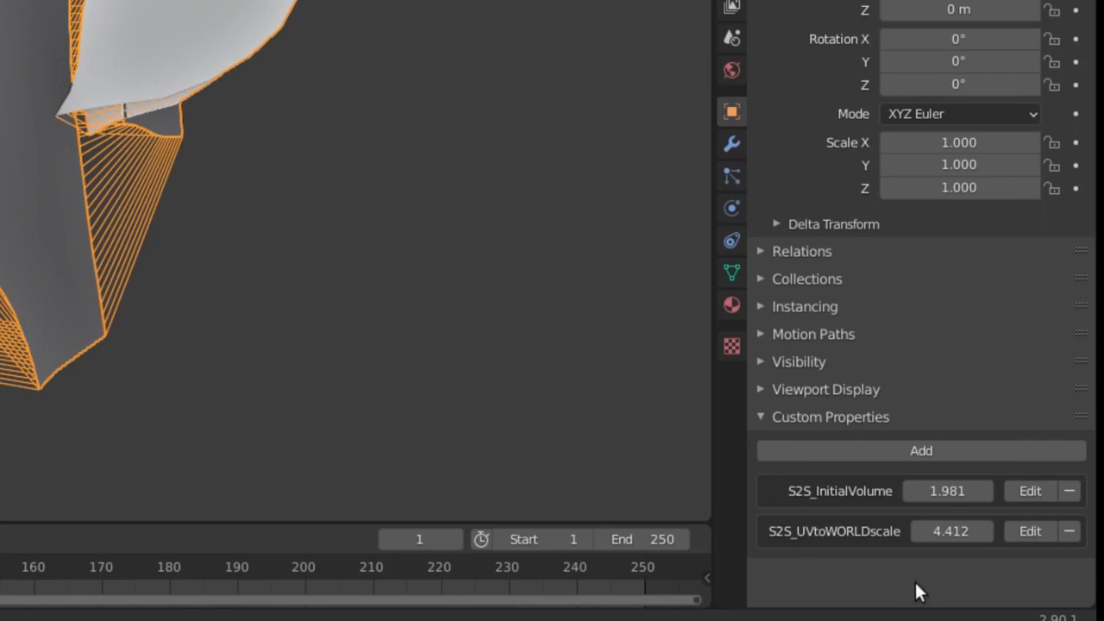
mouse_move(915, 566)
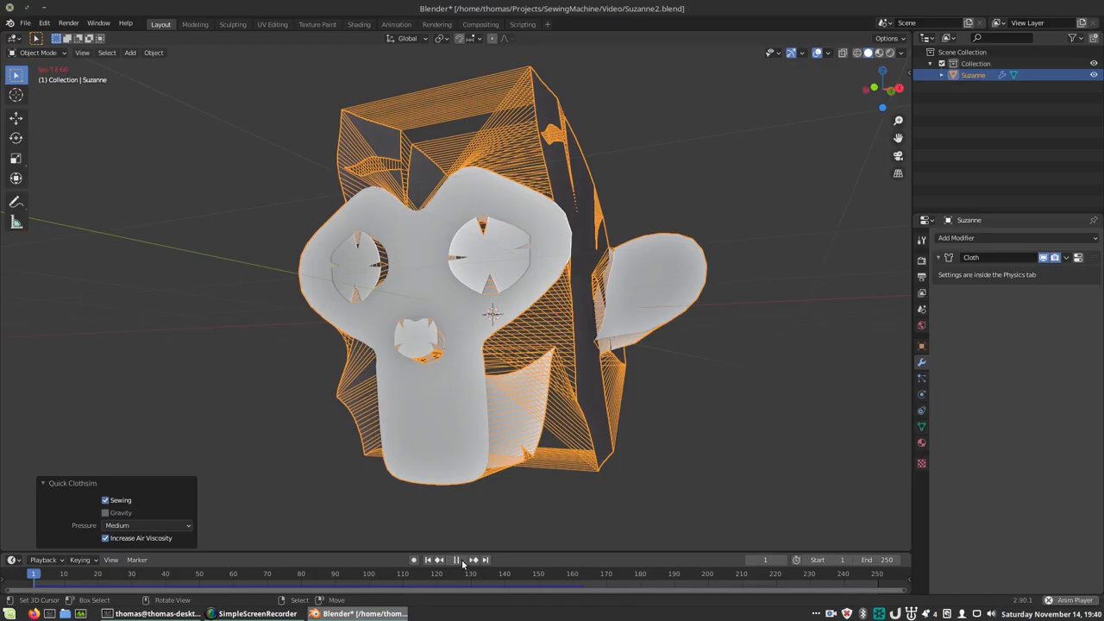
left_click(459, 559)
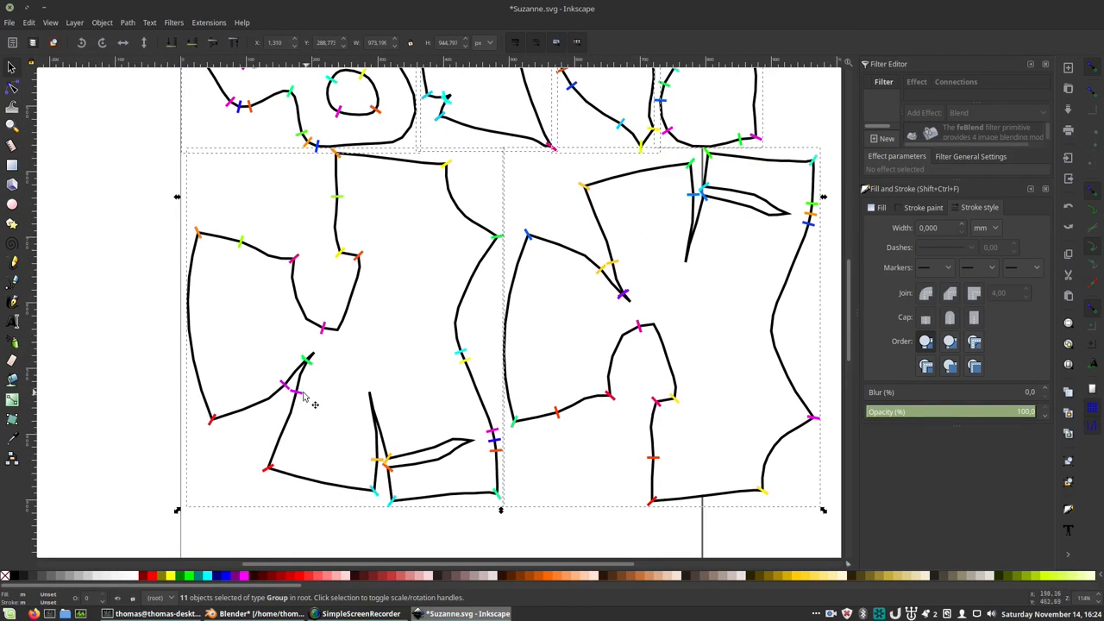
mouse_move(223, 428)
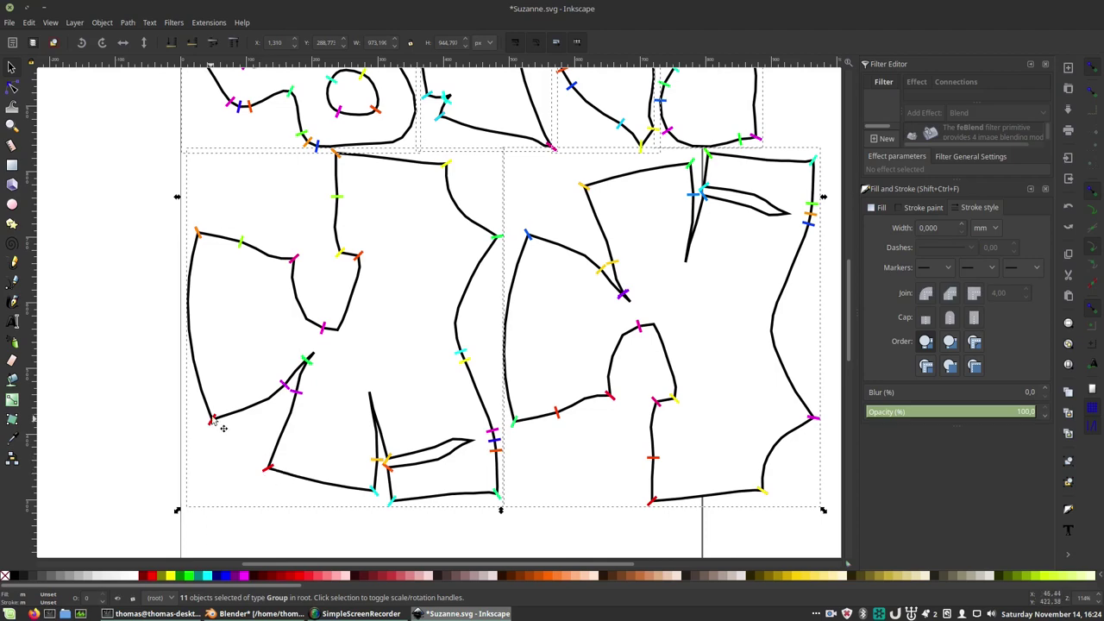
mouse_move(518, 446)
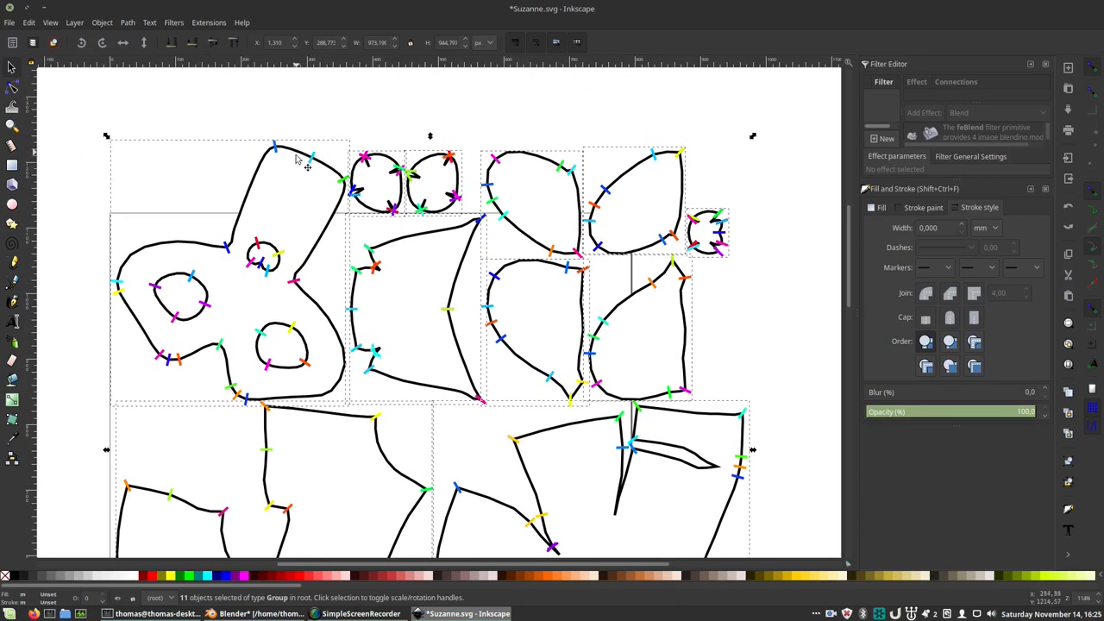
scroll("down", 3)
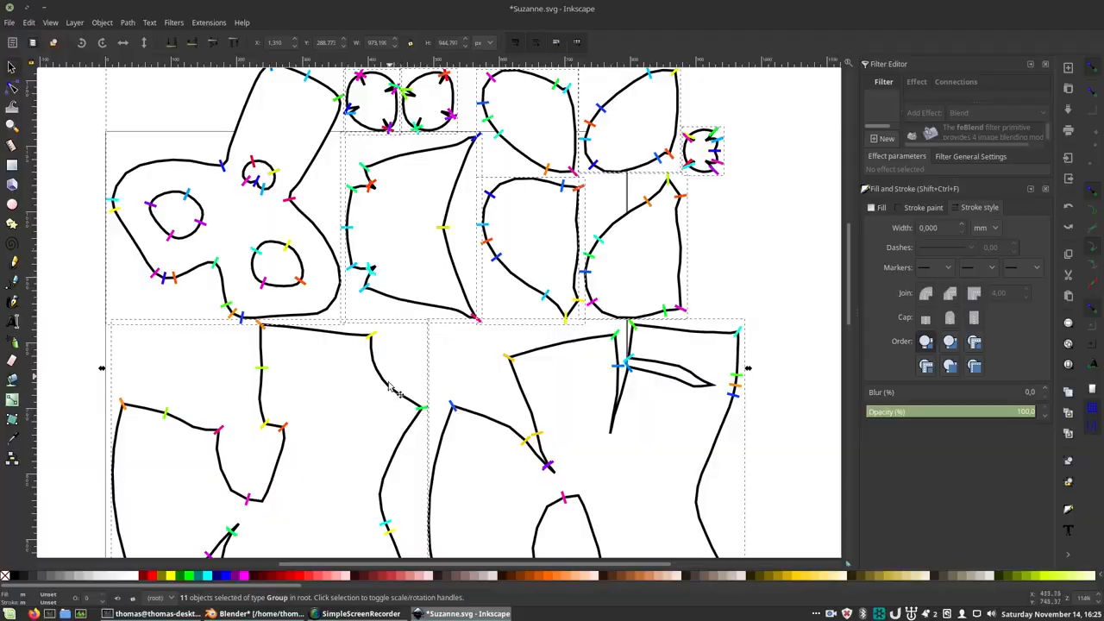
left_click(250, 614)
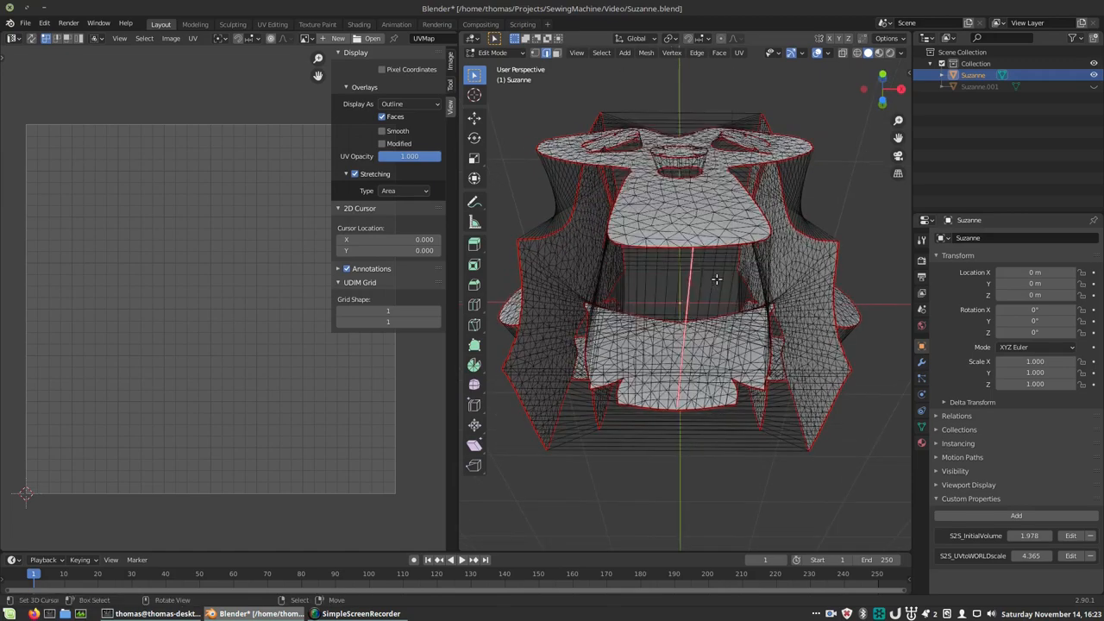
Export the sewing pattern as SVG with Autostitch + seam alignment markers.
left_click(620, 52)
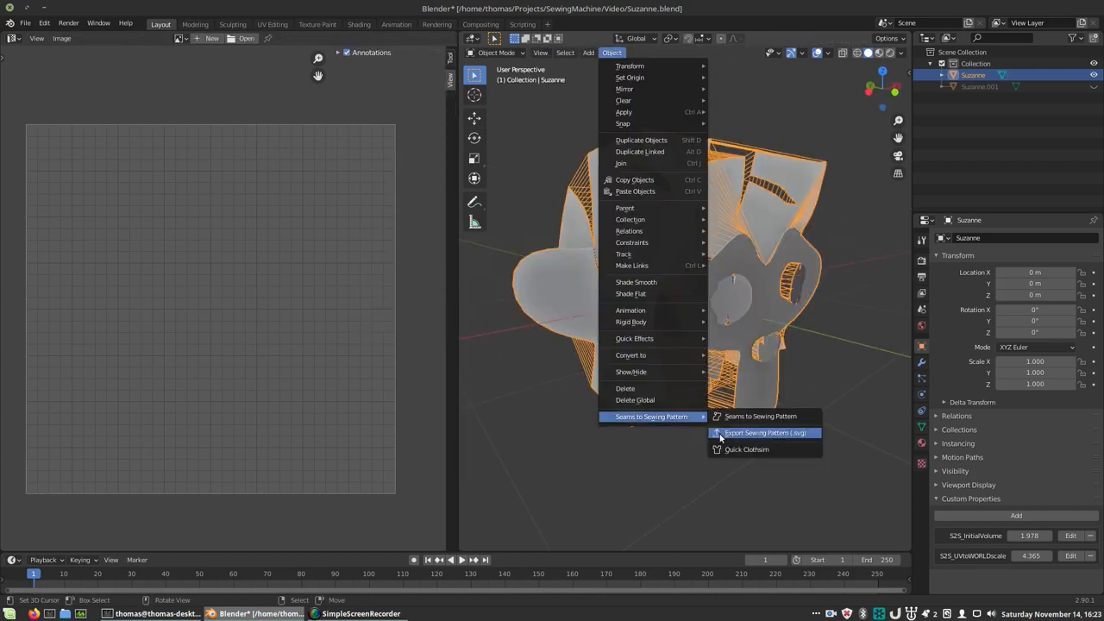
left_click(764, 433)
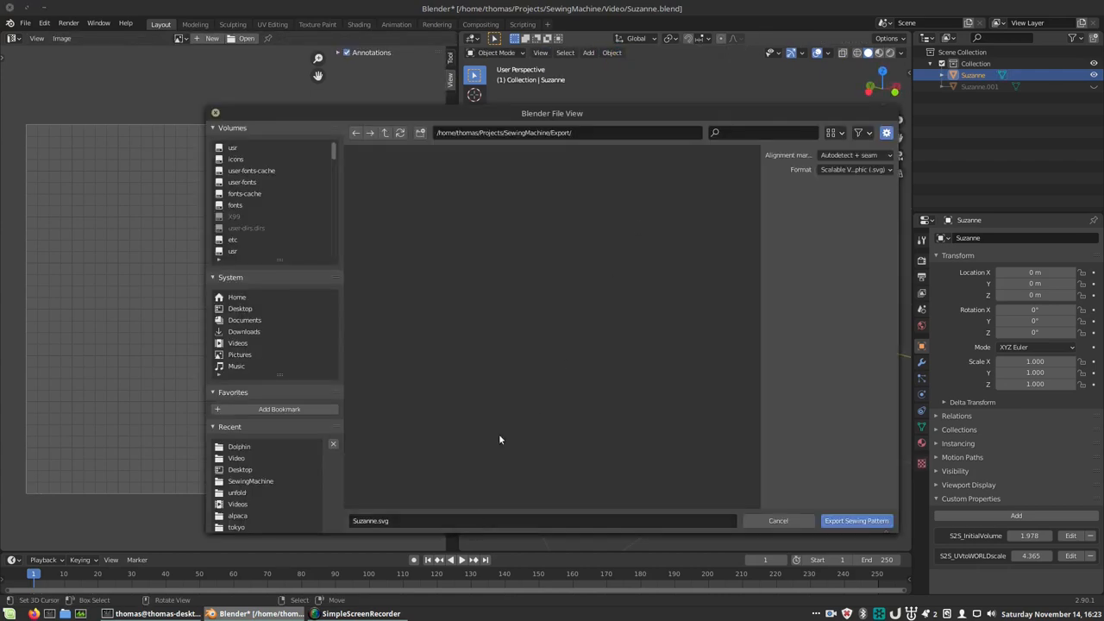
left_click(854, 155)
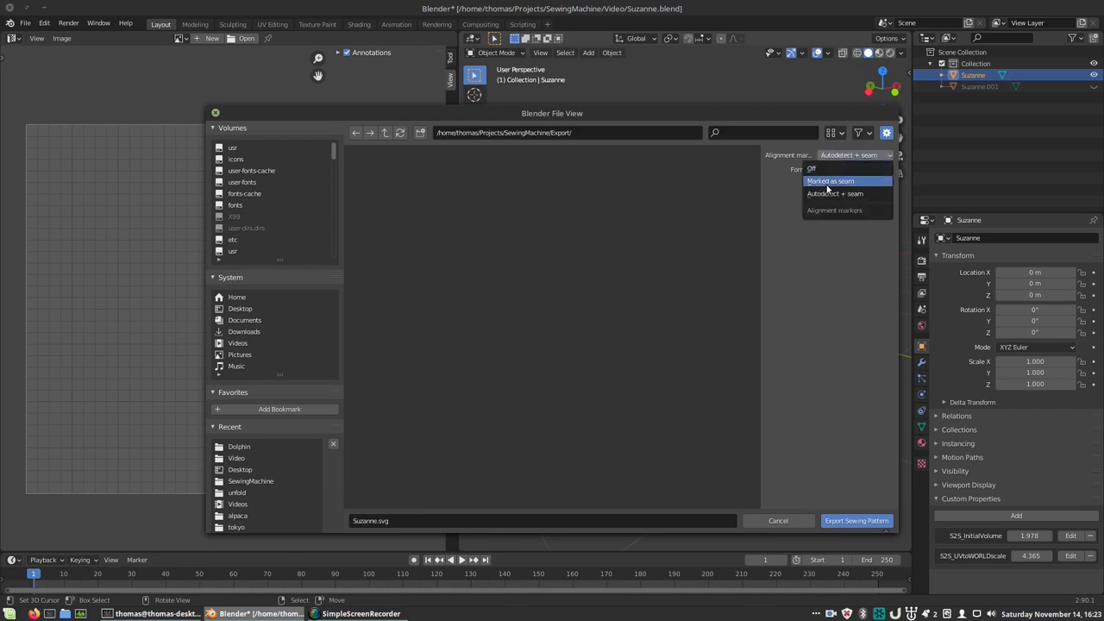
left_click(835, 193)
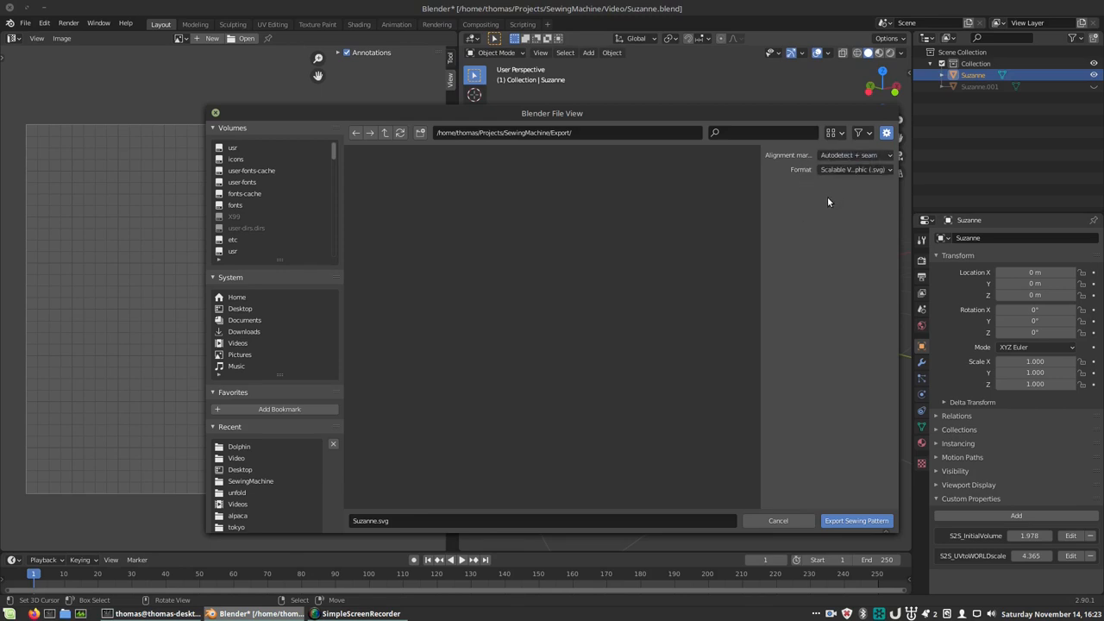
left_click(855, 521)
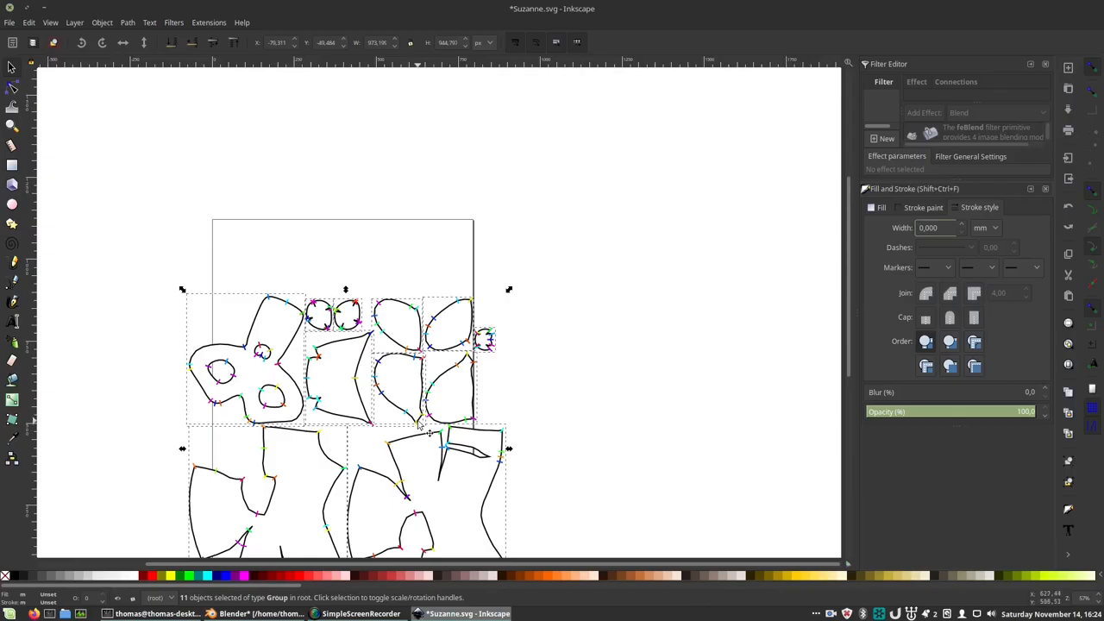